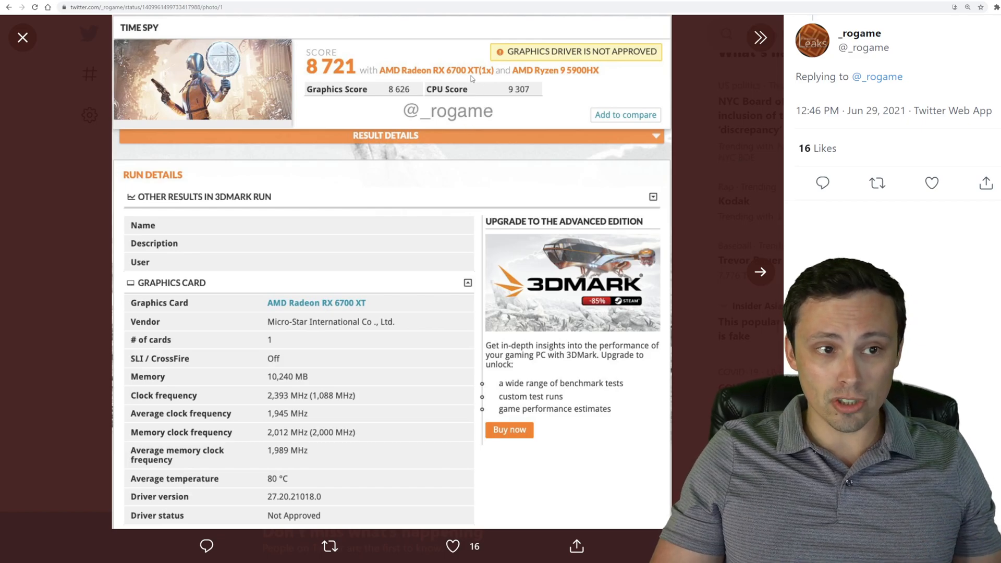
{"action": "mouse_move", "coordinate": [465, 75]}
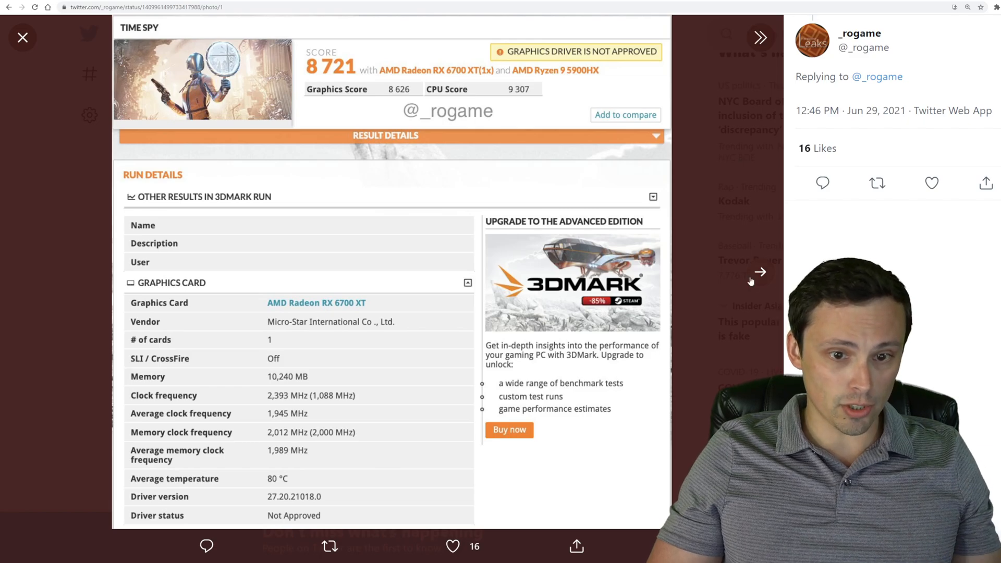
{"action": "left_click", "coordinate": [761, 37]}
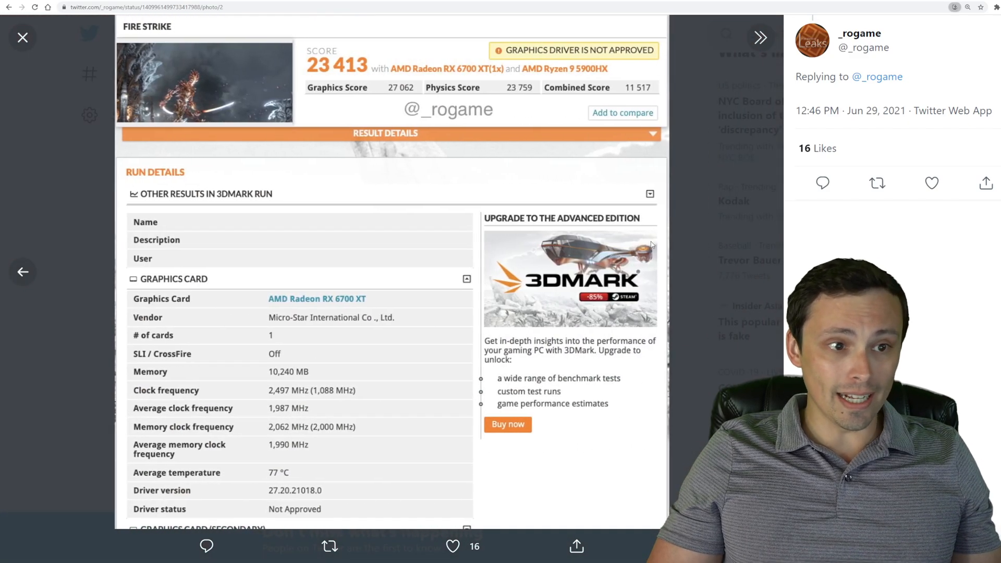
{"action": "mouse_move", "coordinate": [593, 188]}
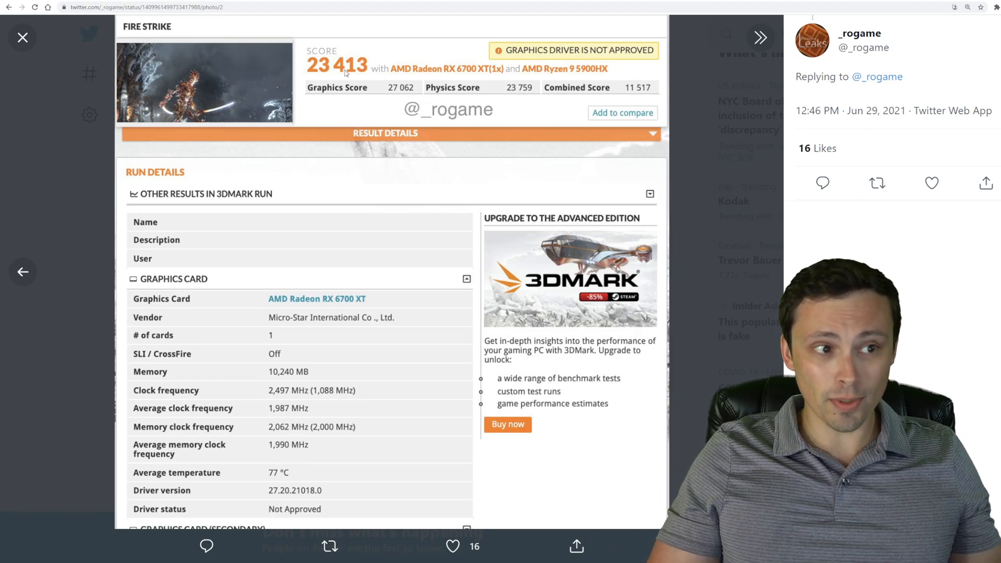
{"action": "mouse_move", "coordinate": [380, 119]}
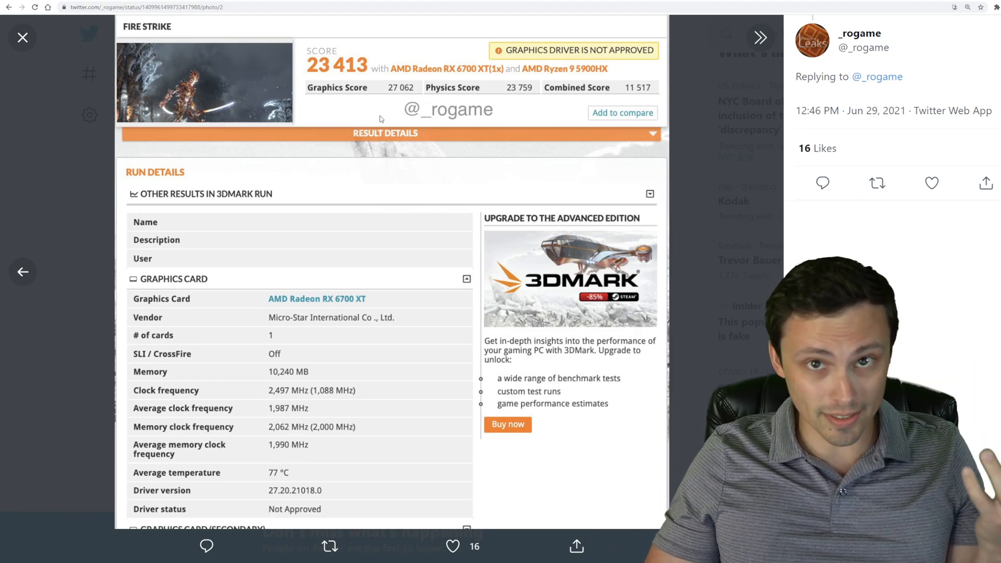
{"action": "mouse_move", "coordinate": [108, 70]}
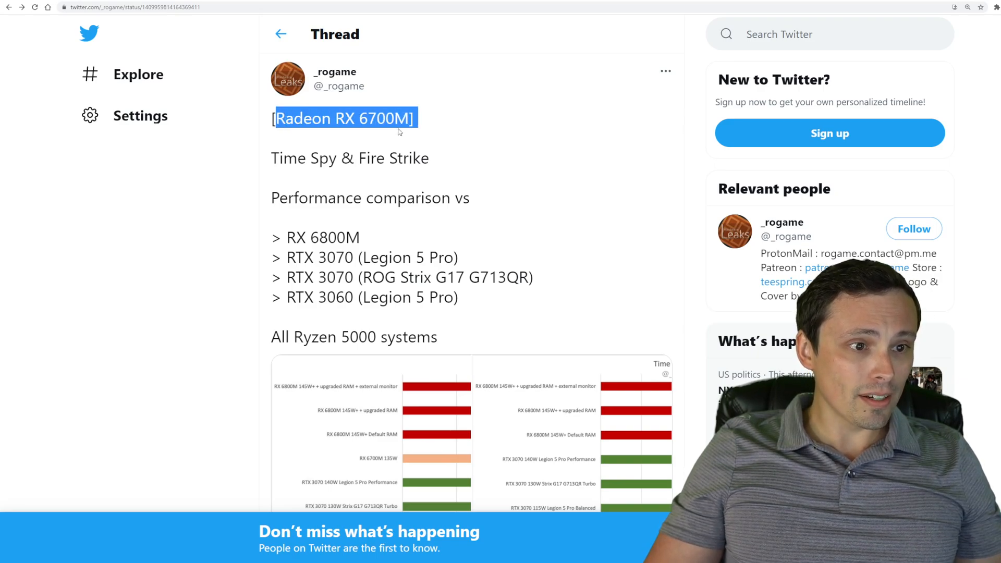
Step: Scroll the thread down to the Fire Strike Graphics comparison chart versus RTX 3070/3060 laptops
{"action": "scroll", "scroll_direction": "down", "scroll_amount": 3}
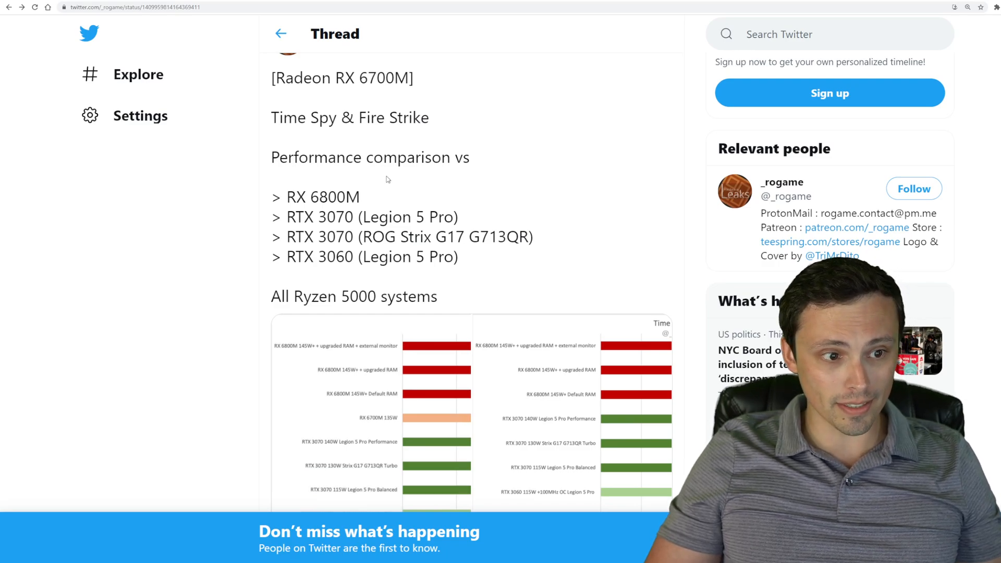
{"action": "scroll", "scroll_direction": "down", "scroll_amount": 3}
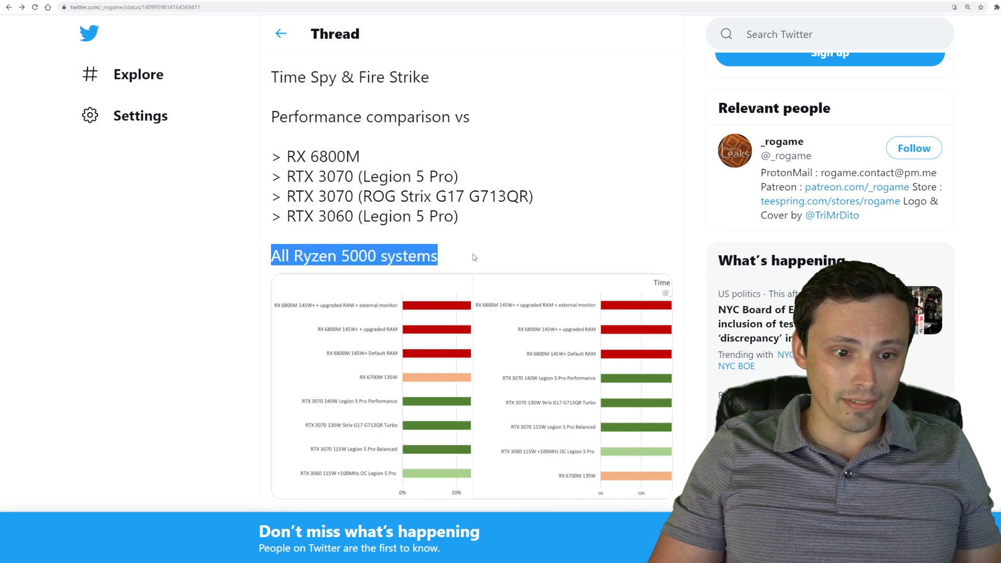
{"action": "scroll", "scroll_direction": "down", "scroll_amount": 3}
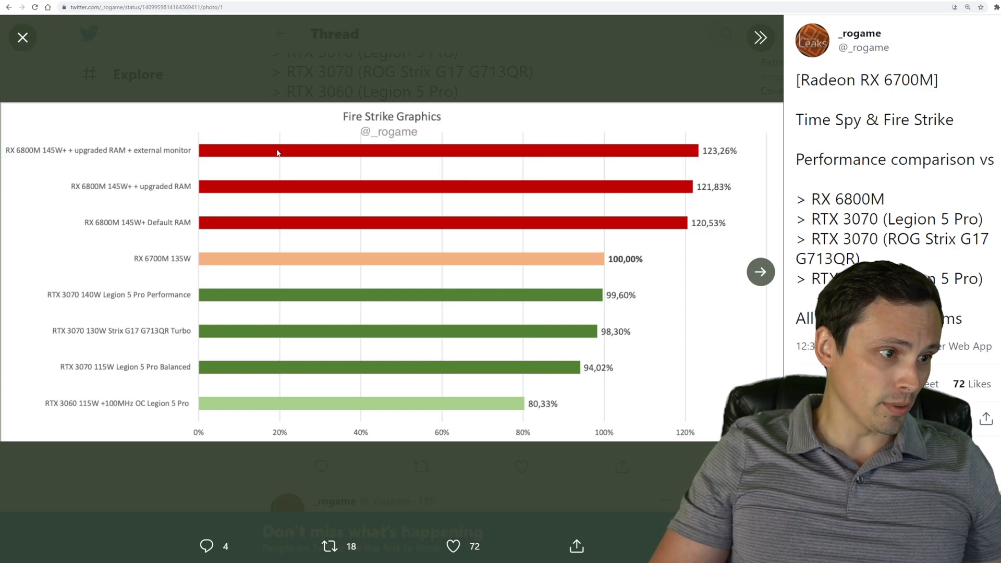
{"action": "mouse_move", "coordinate": [159, 147]}
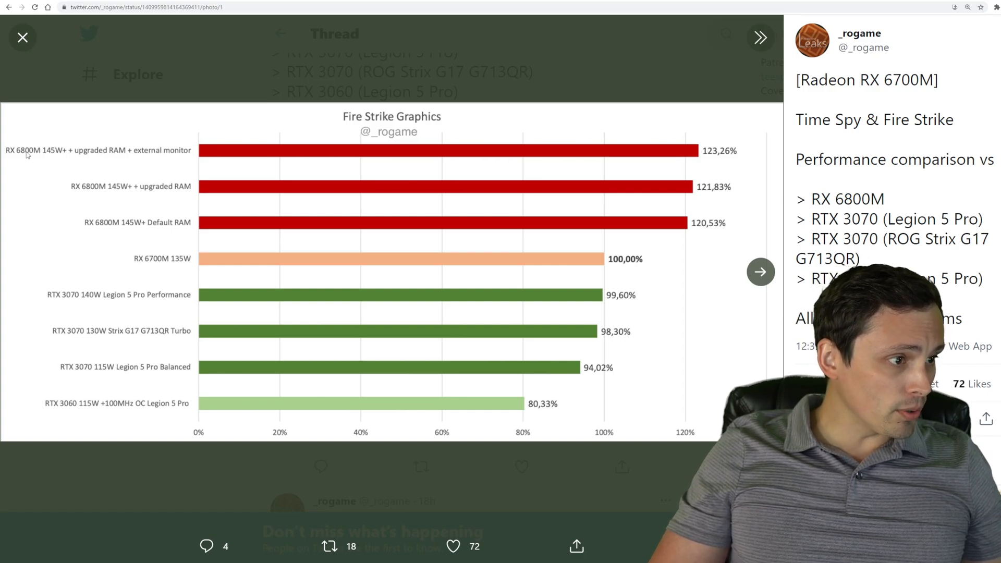
{"action": "mouse_move", "coordinate": [176, 165]}
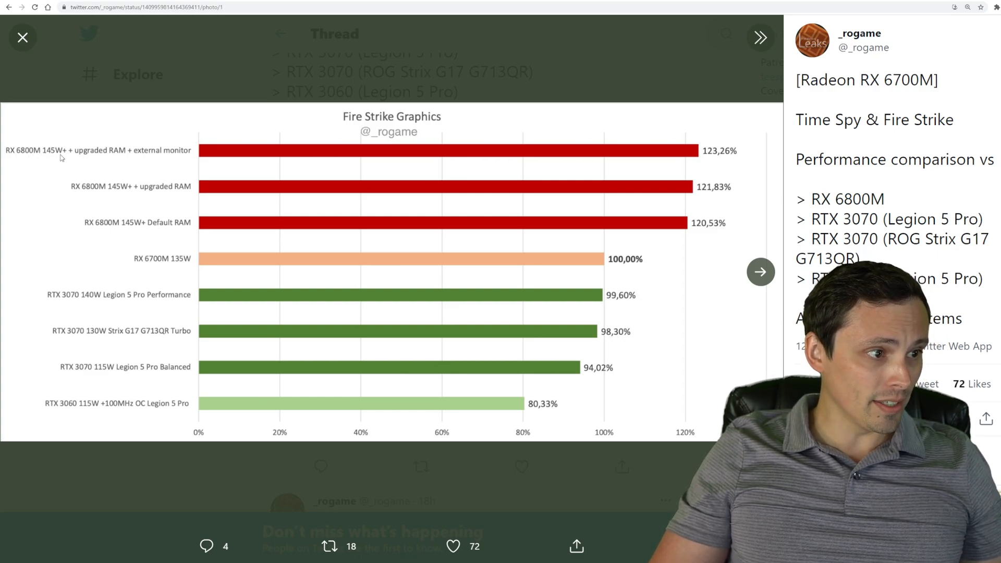
{"action": "mouse_move", "coordinate": [127, 159]}
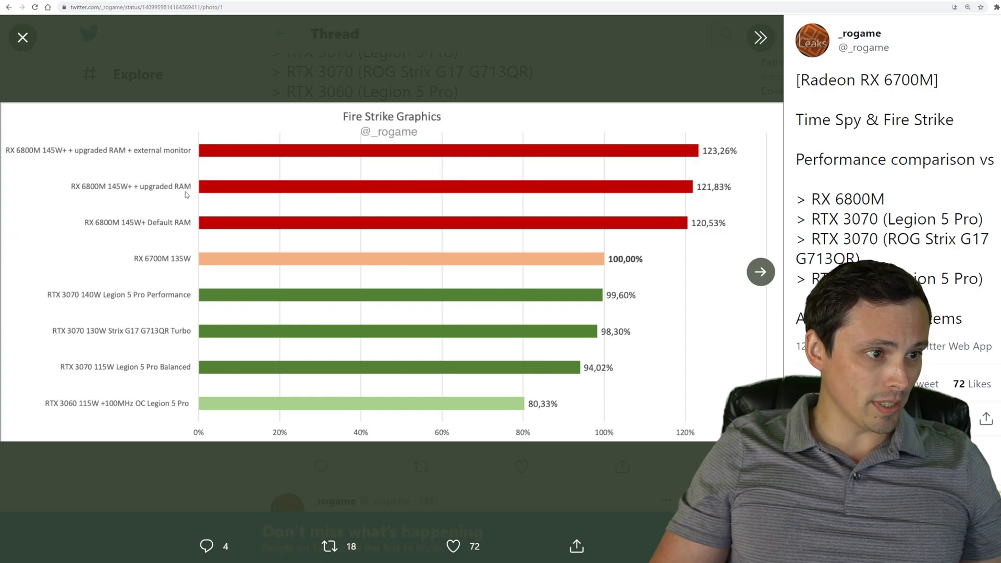
{"action": "mouse_move", "coordinate": [117, 230]}
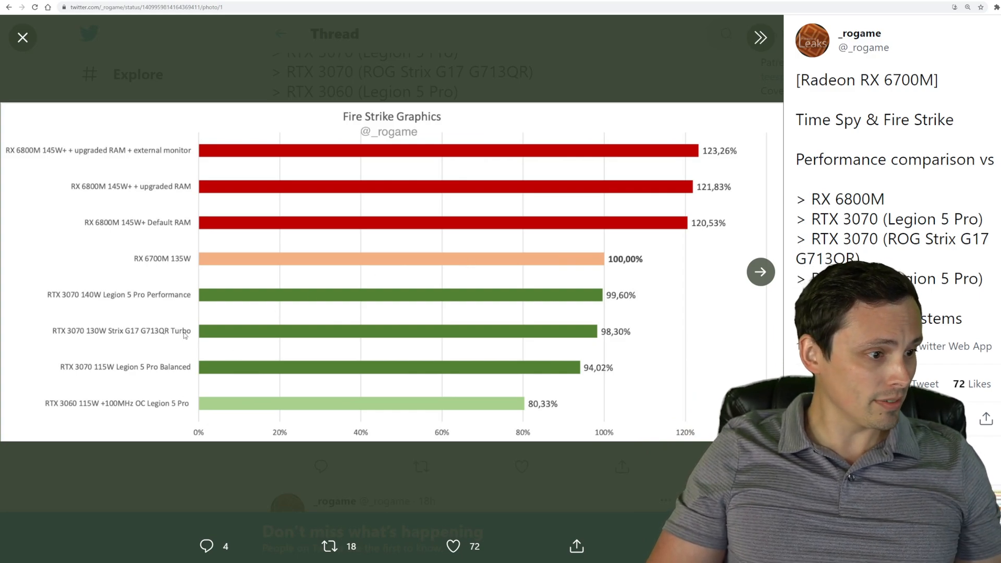
{"action": "mouse_move", "coordinate": [95, 302]}
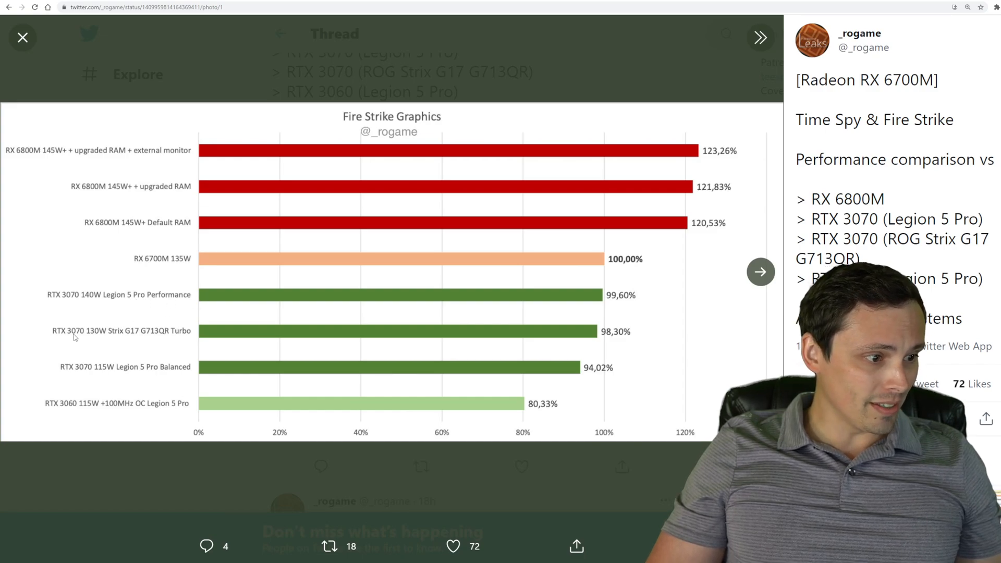
{"action": "mouse_move", "coordinate": [92, 337]}
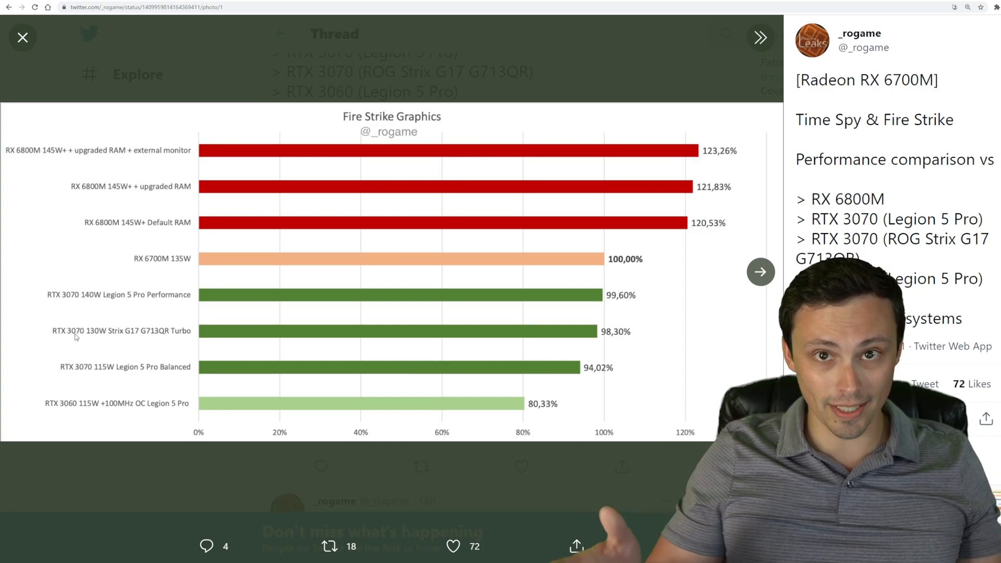
{"action": "mouse_move", "coordinate": [90, 371]}
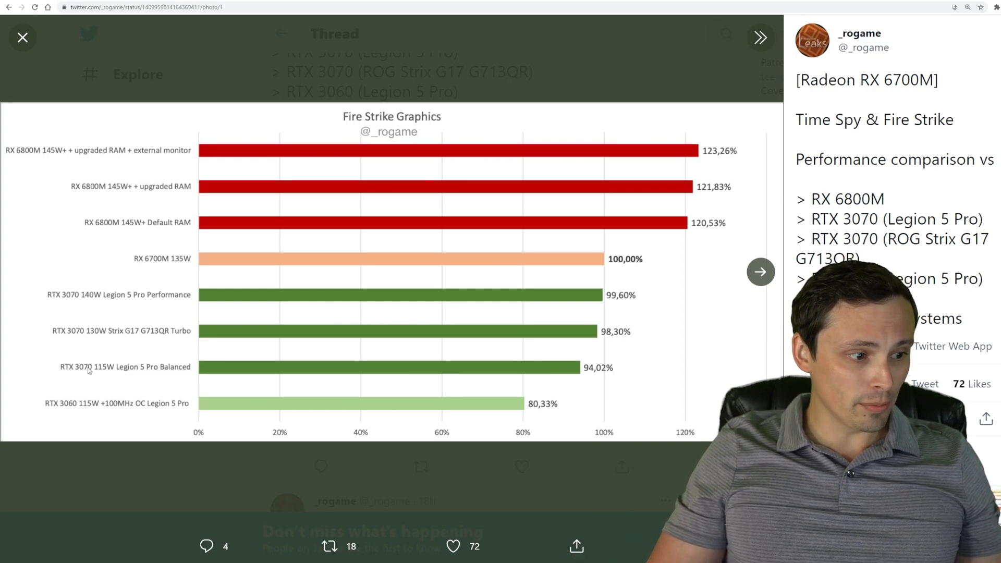
{"action": "mouse_move", "coordinate": [195, 373]}
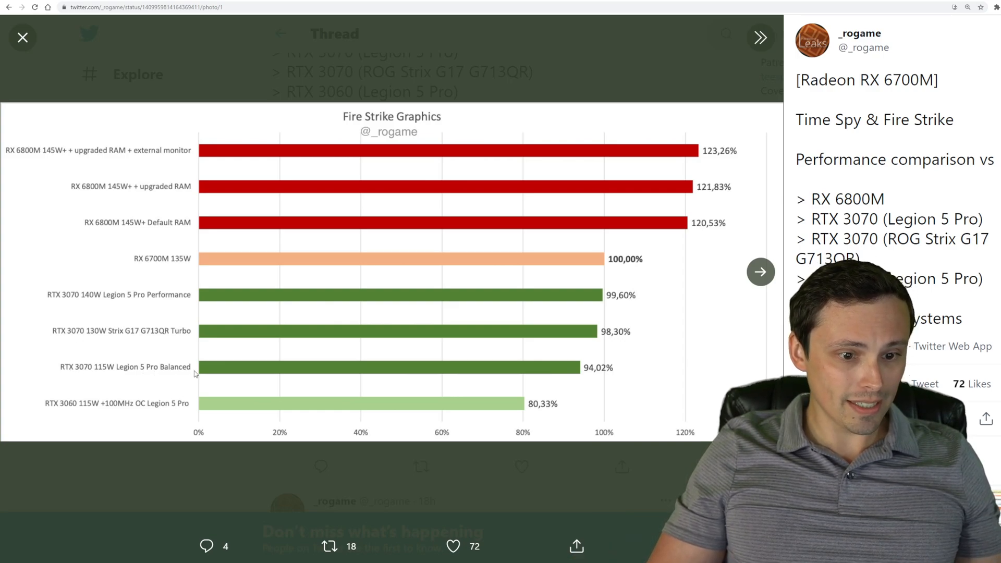
{"action": "mouse_move", "coordinate": [84, 410]}
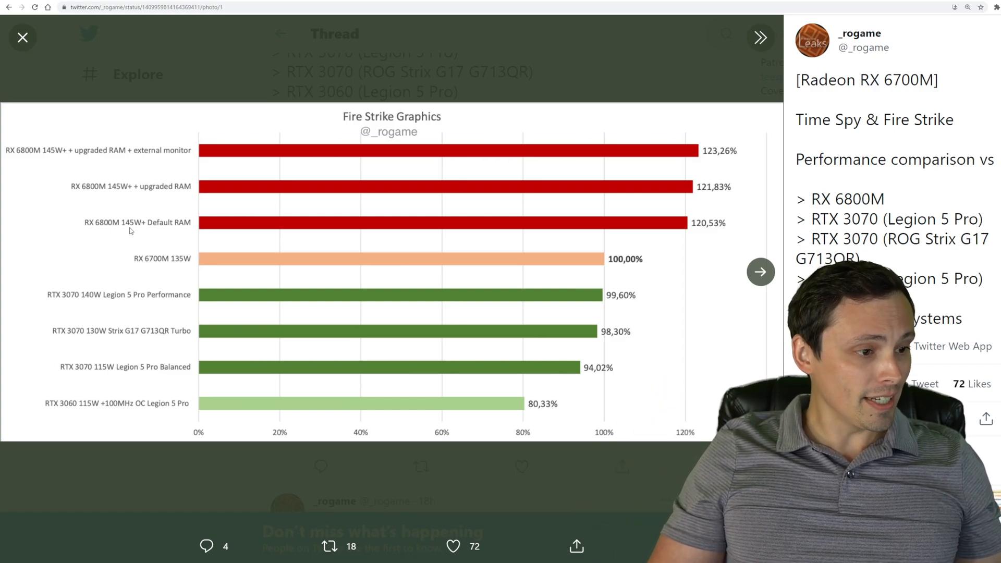
{"action": "mouse_move", "coordinate": [195, 262]}
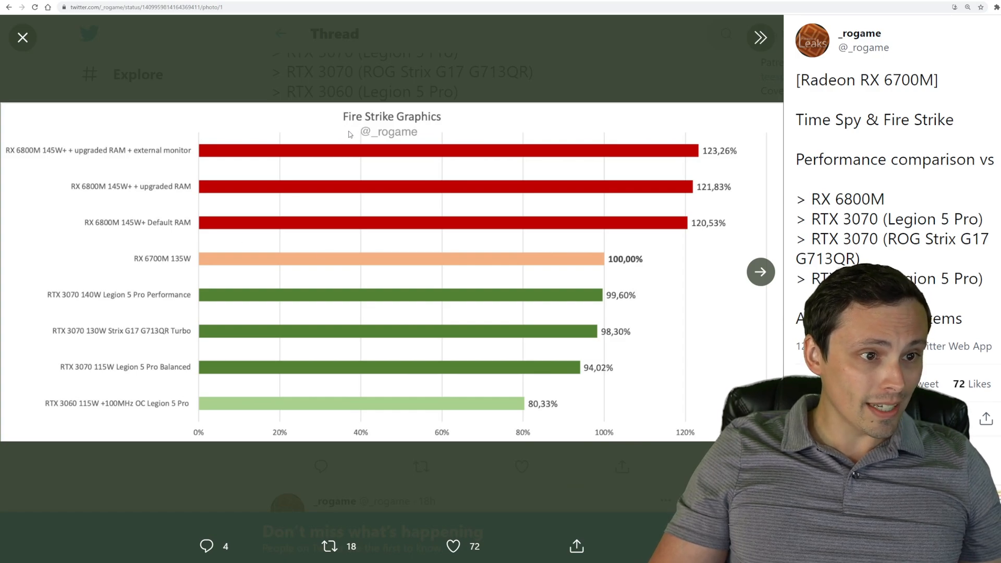
{"action": "mouse_move", "coordinate": [574, 270]}
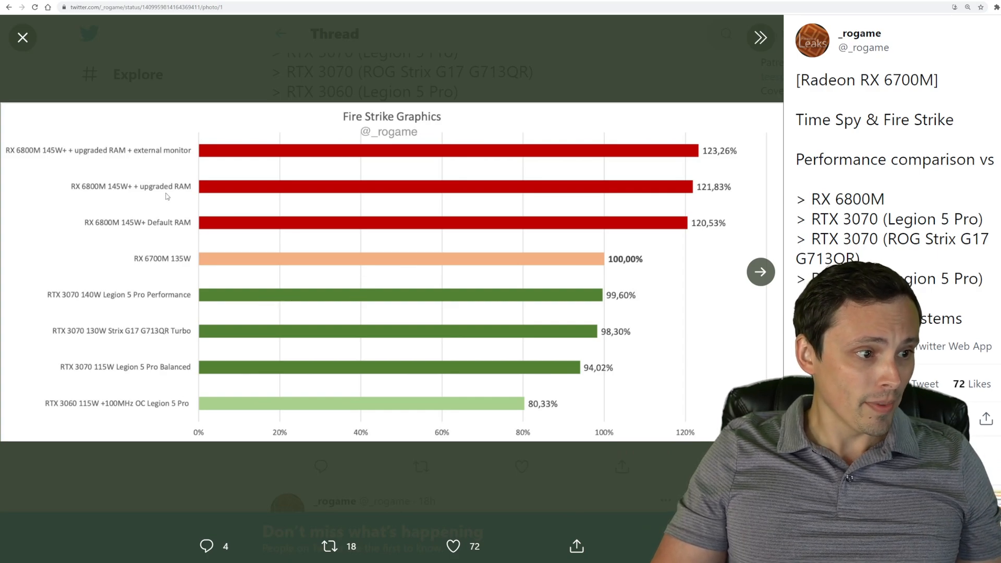
{"action": "mouse_move", "coordinate": [698, 220]}
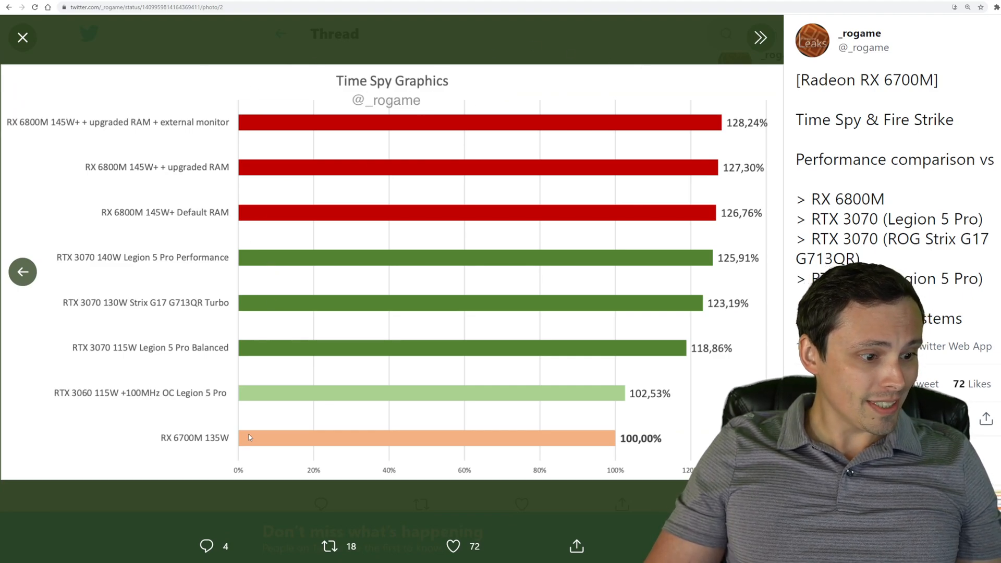
{"action": "mouse_move", "coordinate": [322, 452]}
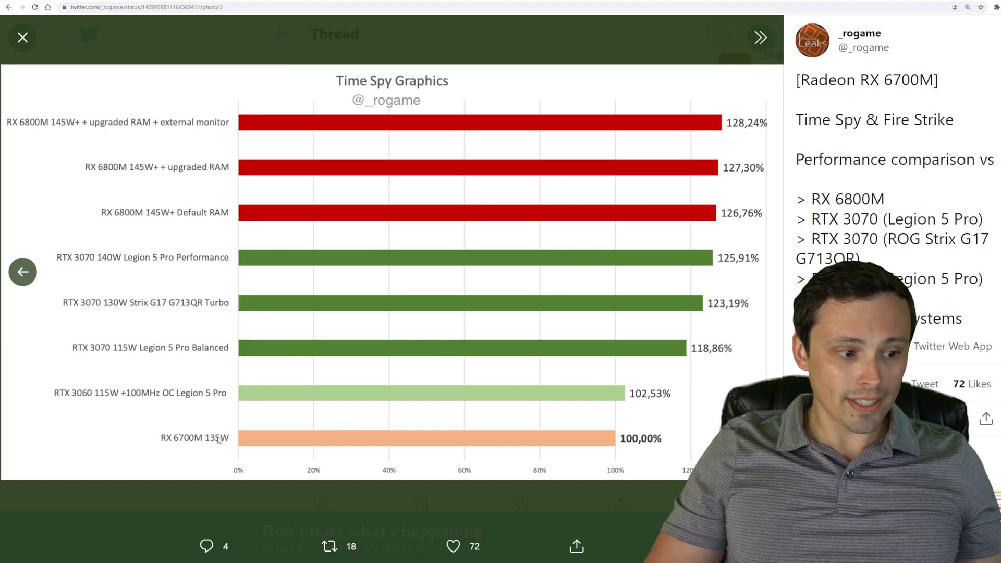
{"action": "mouse_move", "coordinate": [93, 399]}
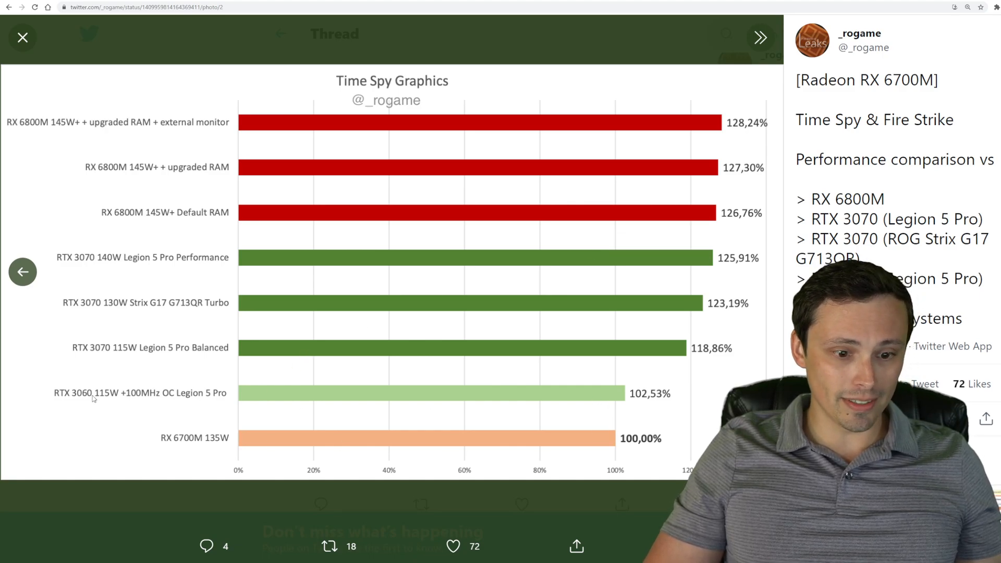